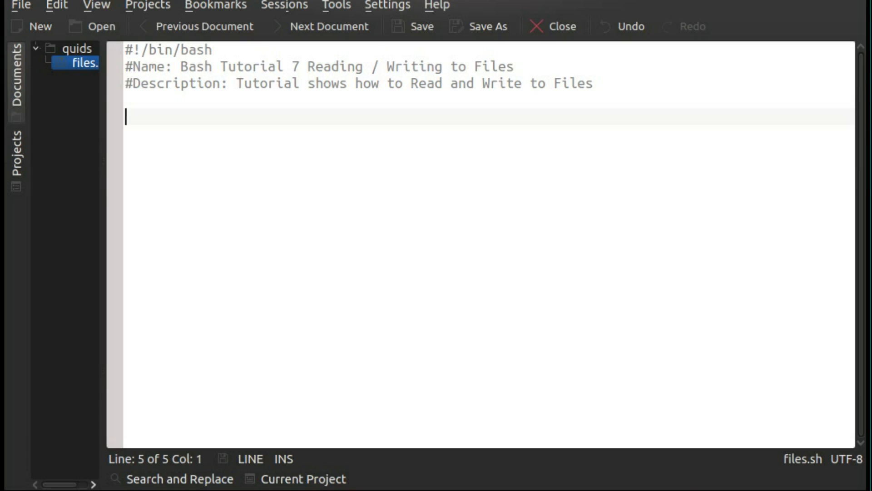
- Set File="/tmp/test.txt" and add echo >, echo >> and cat $File lines
text(File="/tmp/test.txt")
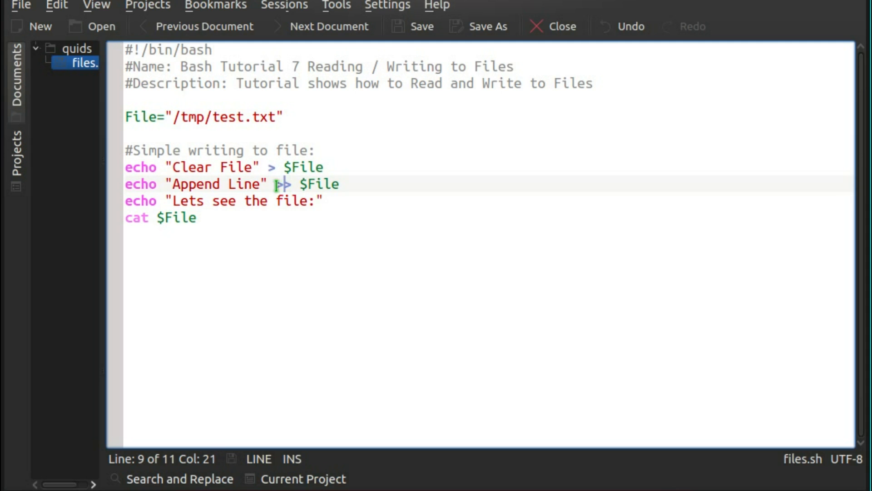
double_click(281, 184)
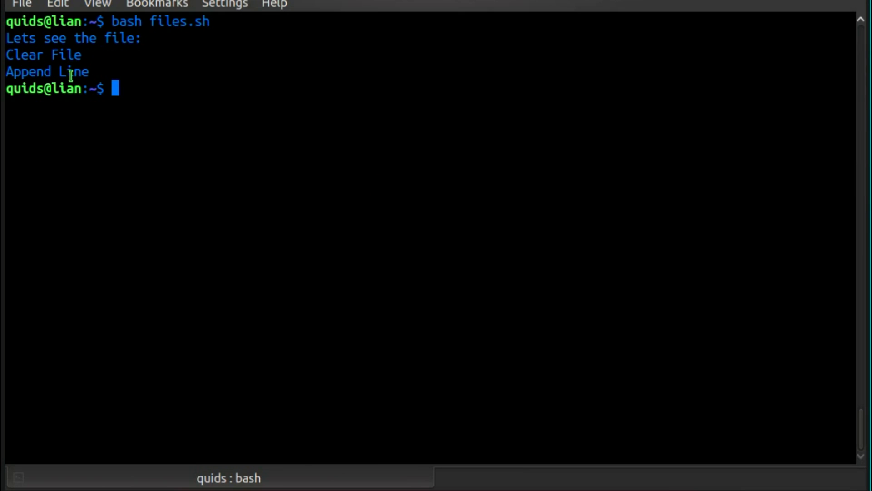
mouse_move(75, 9)
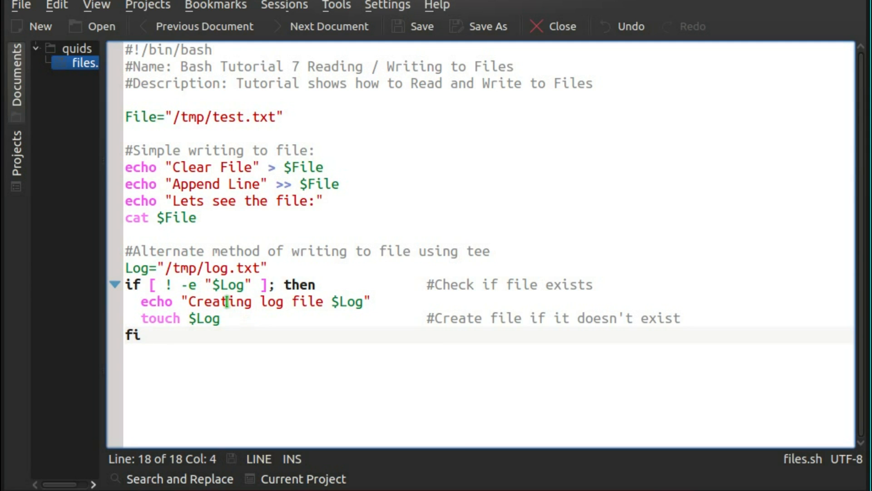
- After the if block, append "Appending line to log" via sudo tee -a $Log
click(161, 285)
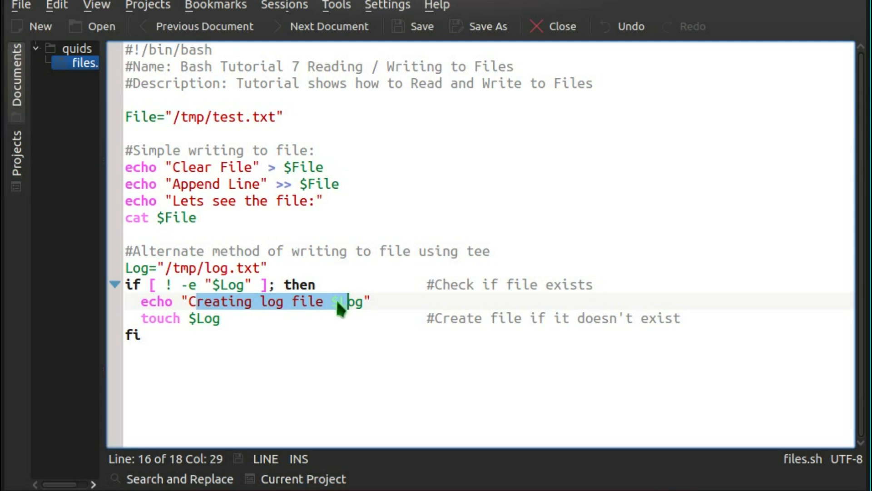
click(169, 326)
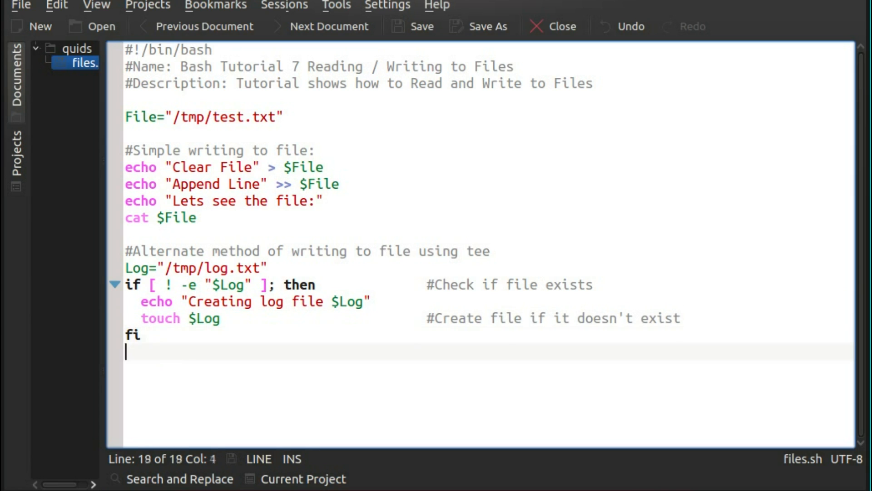
text(echo "Appending line to log" | tee -a $Log)
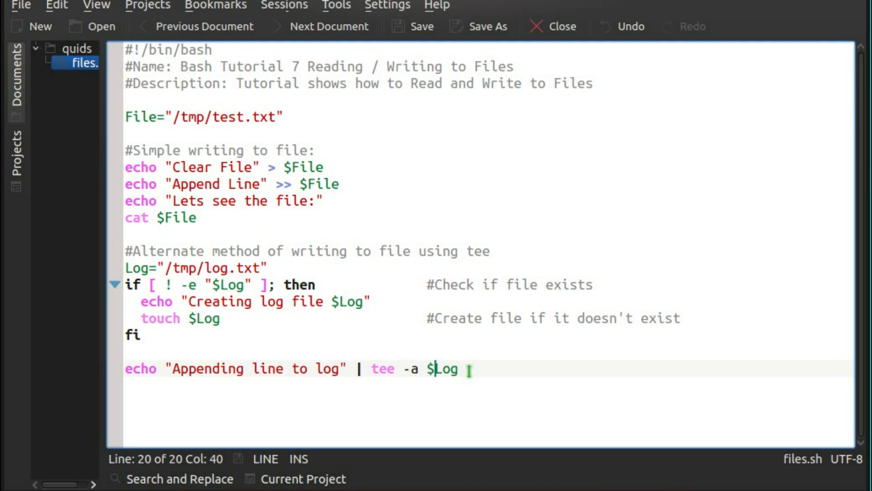
click(372, 368)
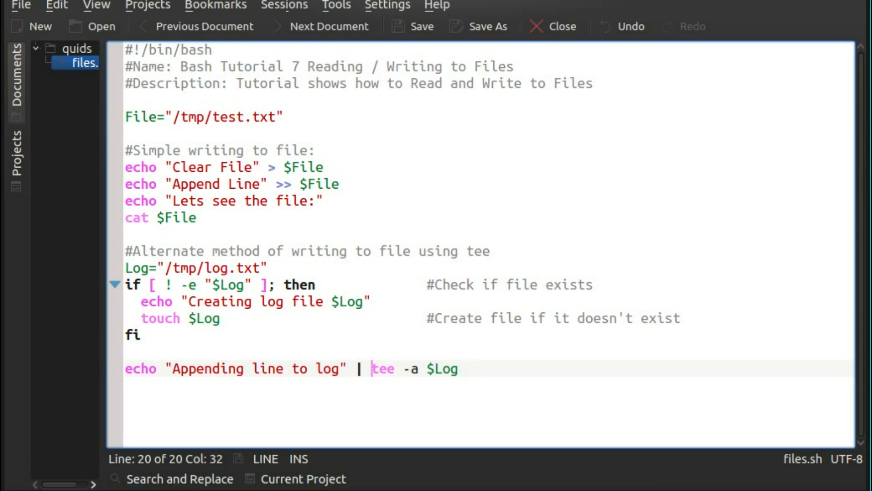
text(sudo)
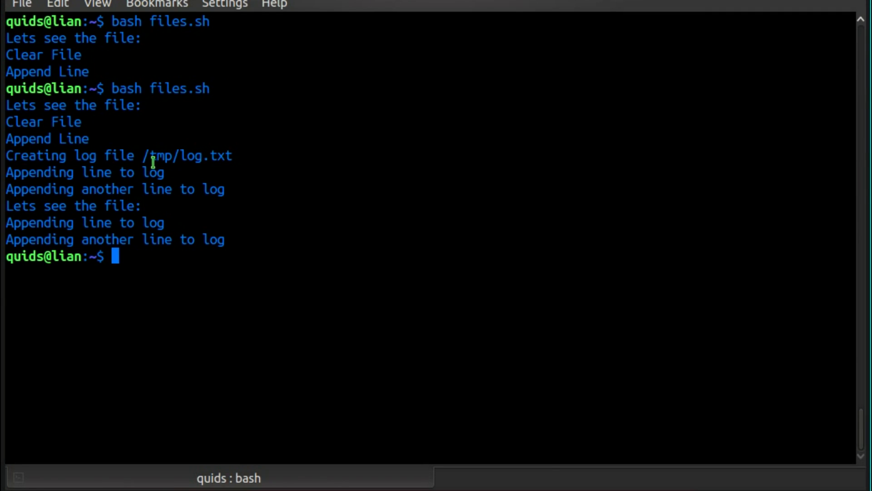
mouse_move(159, 189)
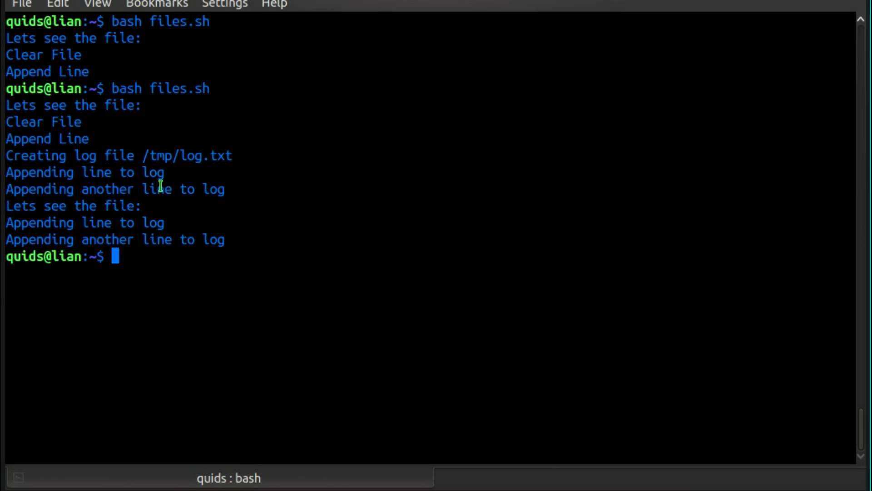
mouse_move(116, 207)
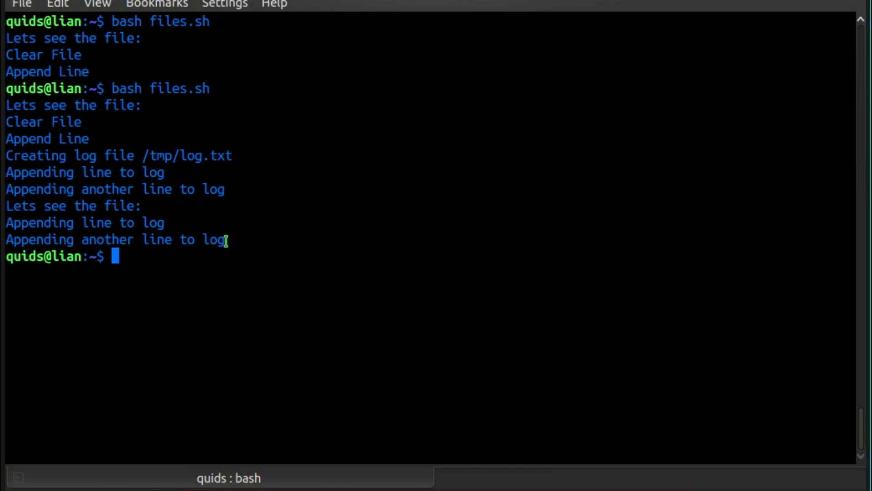
mouse_move(224, 198)
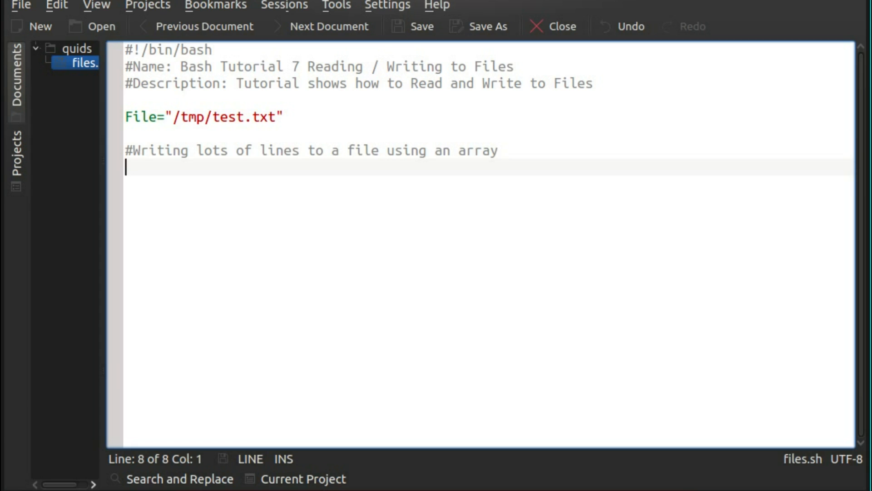
- Declare TmpWrite, add "All work and no play makes Jack a dull boy" copies, printf them to $File
text(declare -a TmpWrite)
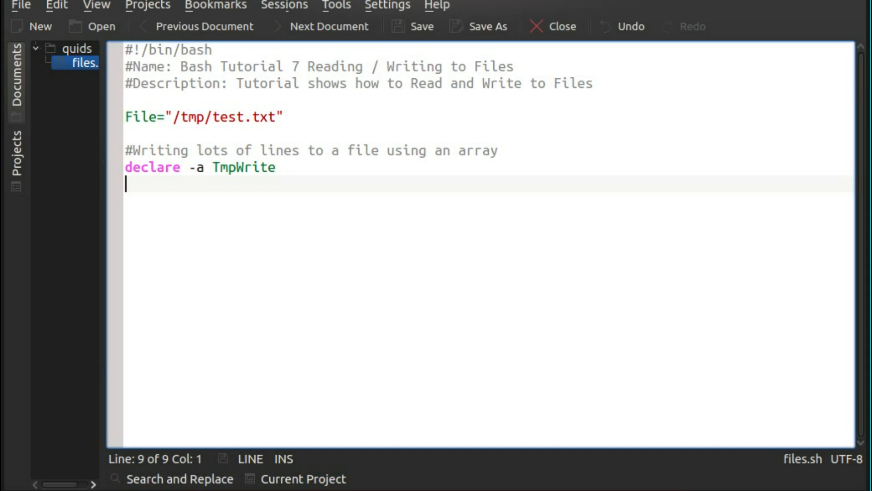
text(TmpWrite+=("All work and no play makes Jack a dull boy"))
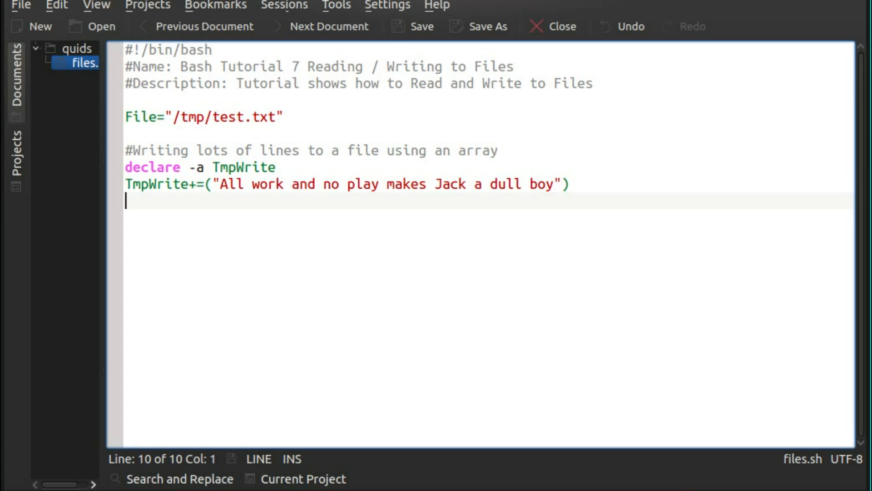
text(TmpWrite+=("All work and no play makes Jack a dull boy"))
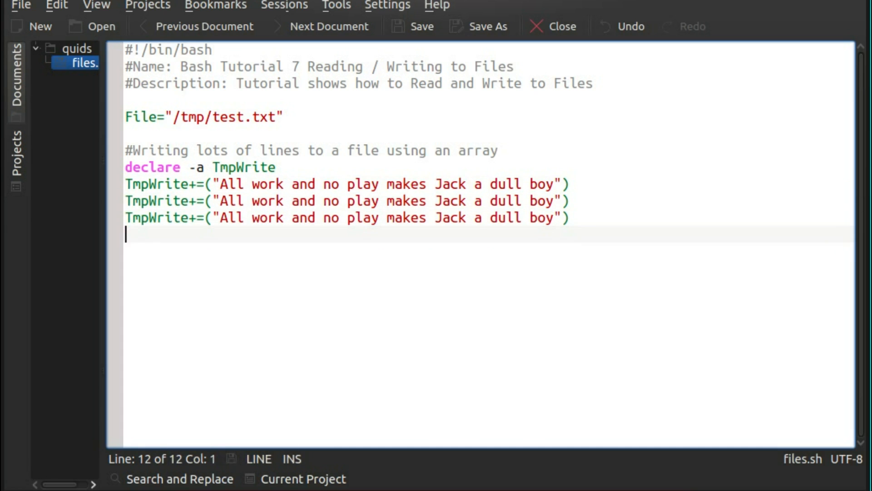
text(TmpWrite+=("All work and no play makes Jack a dull boy"))
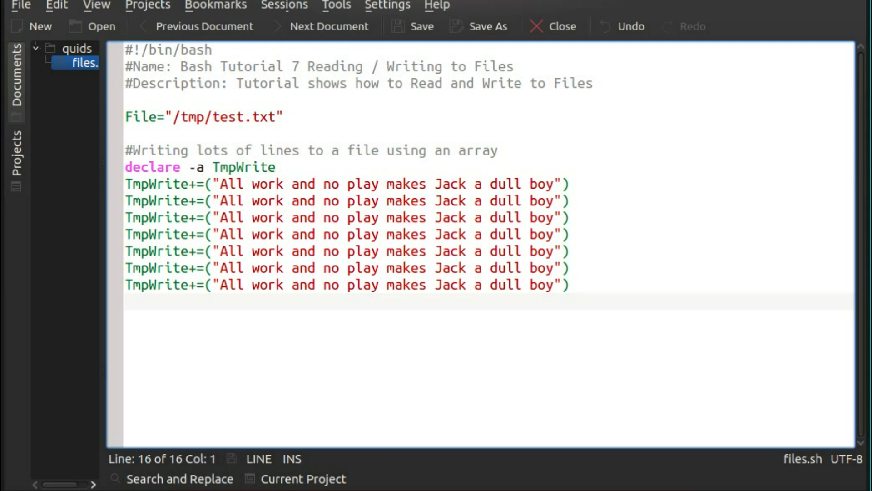
text(printf "%s\n" "${TmpWrite[@]}" > $File)
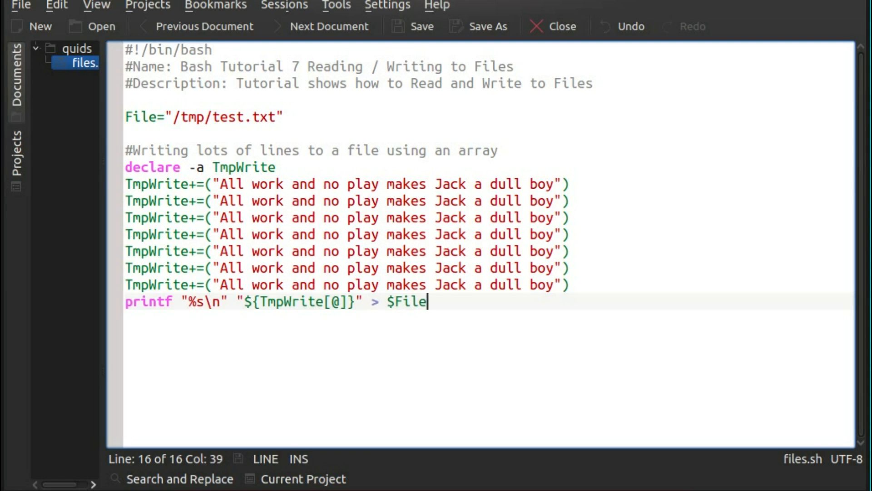
click(218, 302)
text(cat /dev/null > $File   #Zero out file)
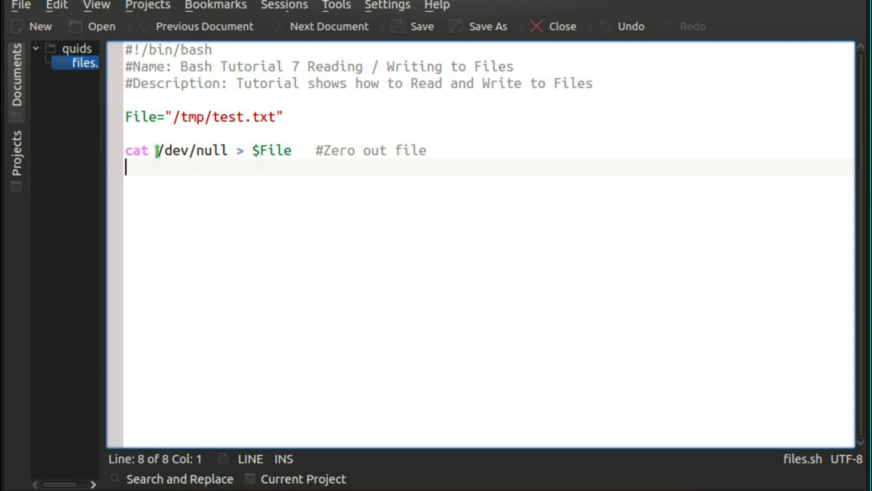
- Add the commented cp /dev/null alternative and the Var1="Hello World" assignment
text(#cp /dev/null $File	#Alternate method 1)
text(#Simple reading of a single value)
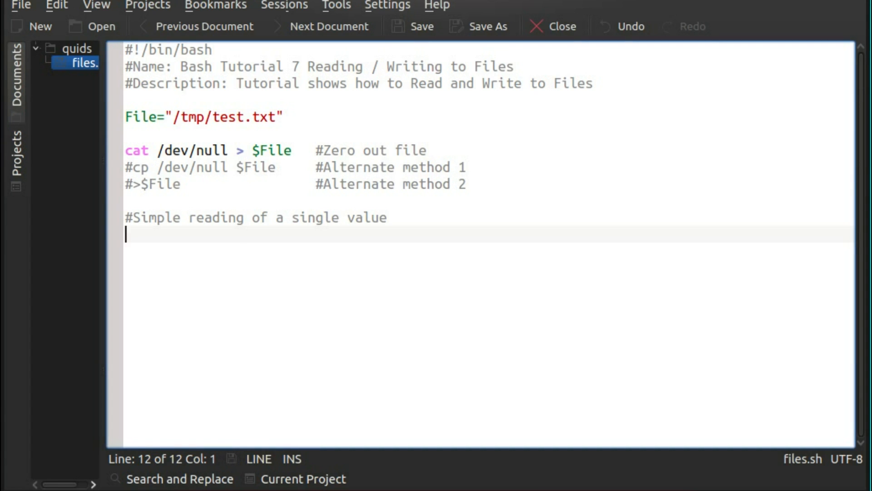
text(Var1="Hello World")
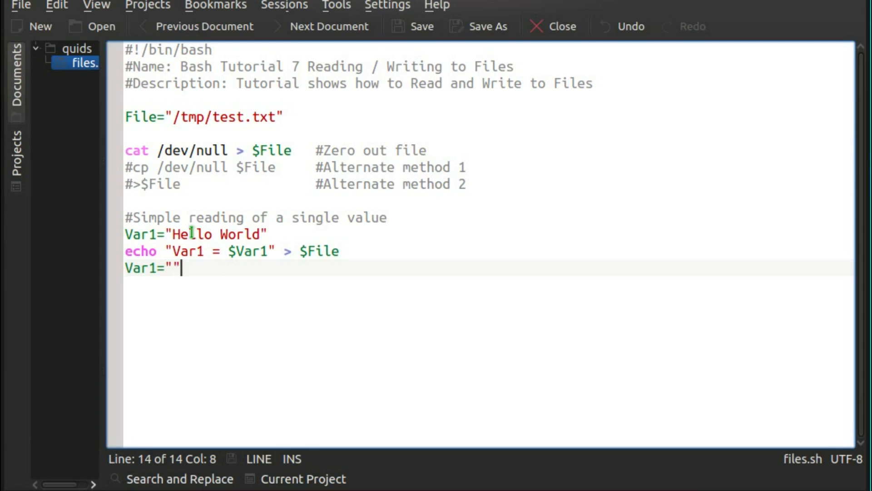
mouse_move(277, 265)
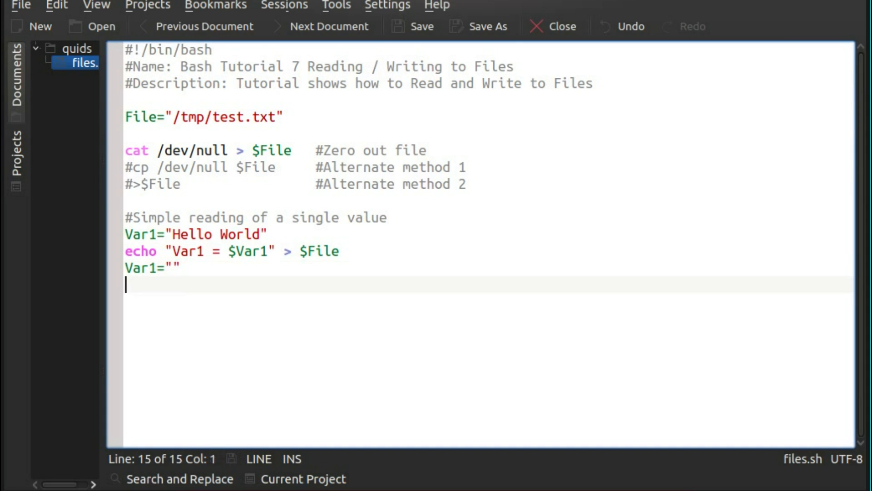
- Read Var1 back using grep, cut -d "=" -f2 and xargs, and add a warning comment
text(Var1=$(grep Var1 "$File" | cut -d "=" -f2 | xargs))
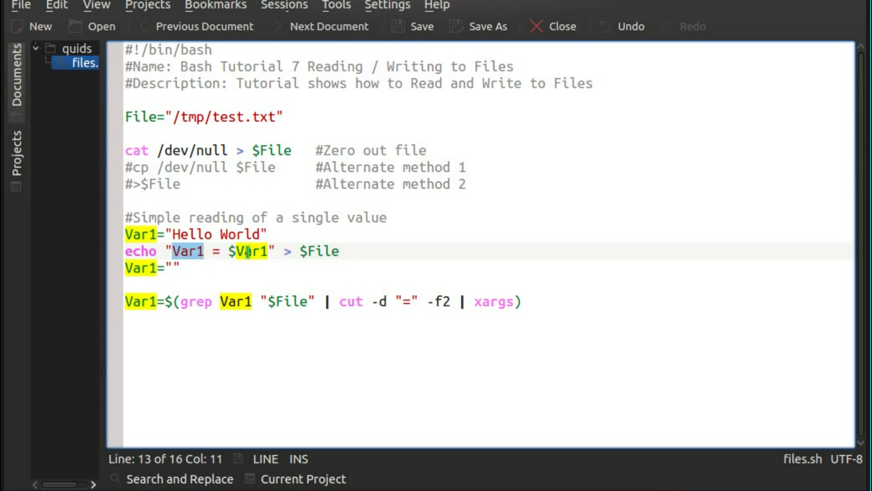
double_click(493, 301)
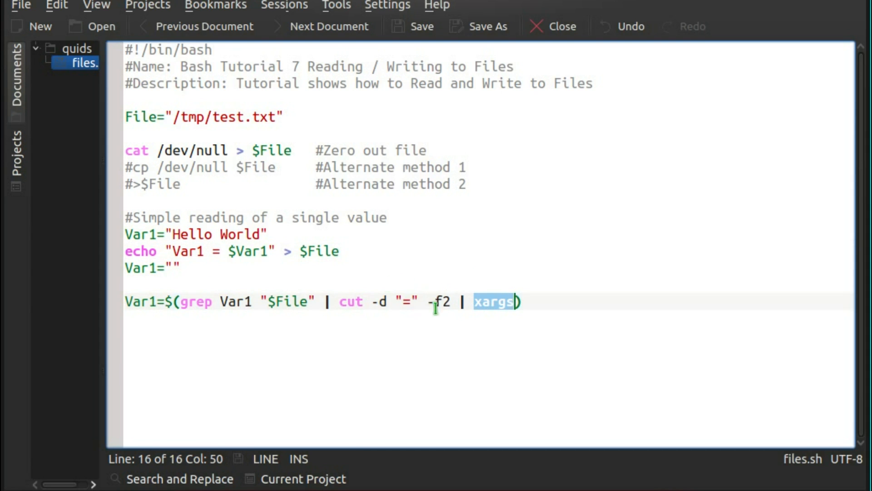
mouse_move(213, 255)
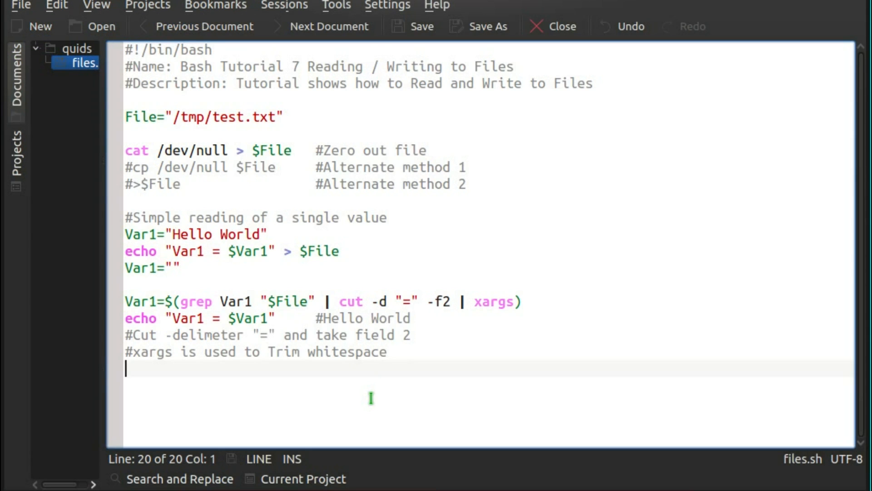
text(#This method can be extremally dangerous, since we are trusting user input.)
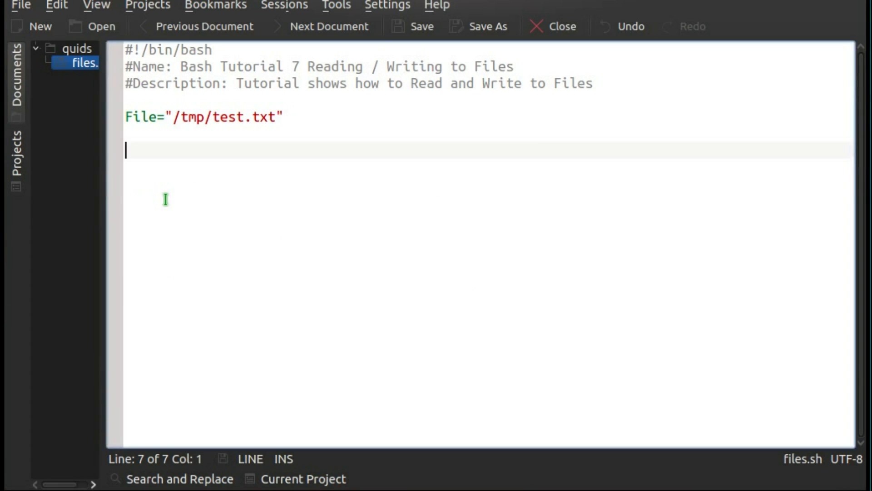
- Add the #Reading all lines comment, zero the file, and a while read -r Line loop
text(#Reading all lines of a file)
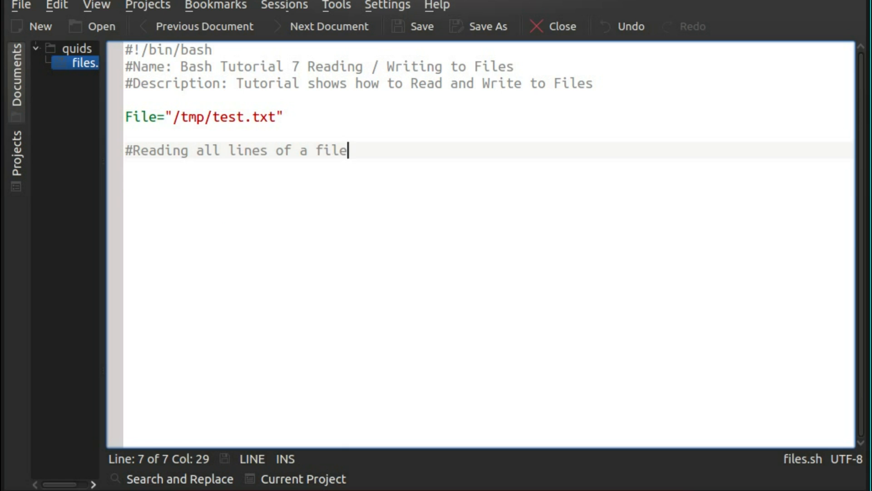
text(cat /dev/null > $File   #Zero out file)
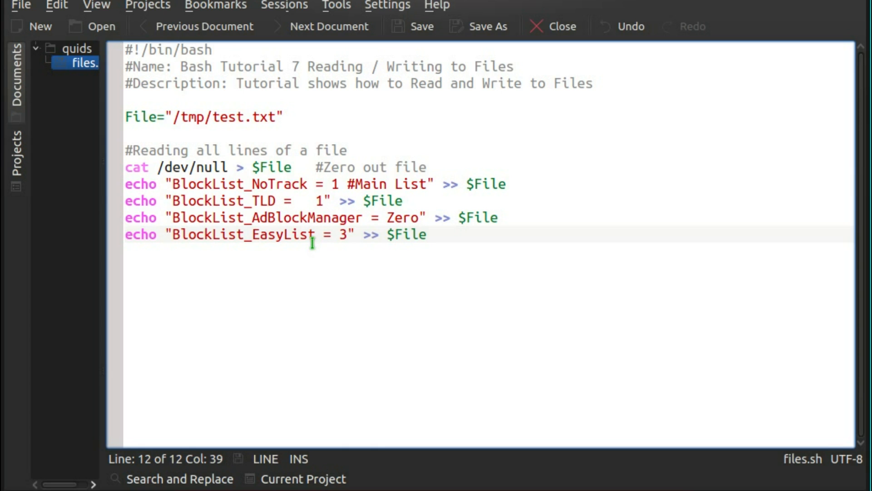
mouse_move(305, 217)
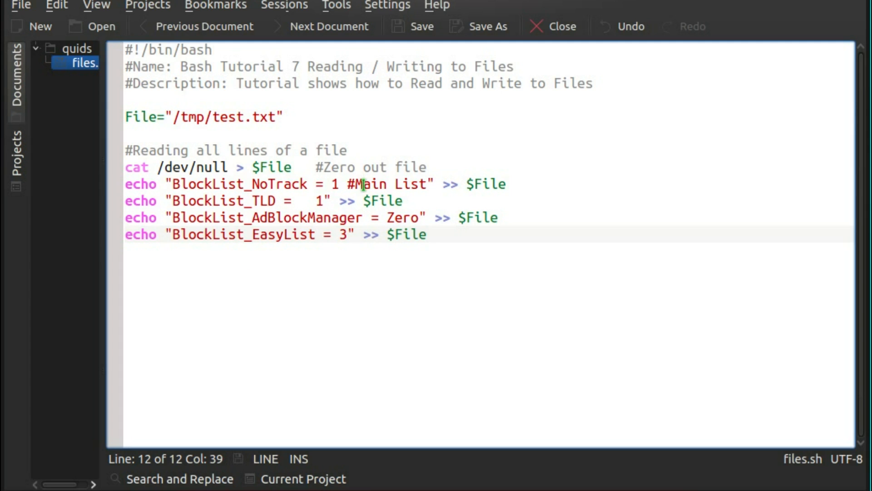
text(while read -r Line; do)
text(echo "$Line")
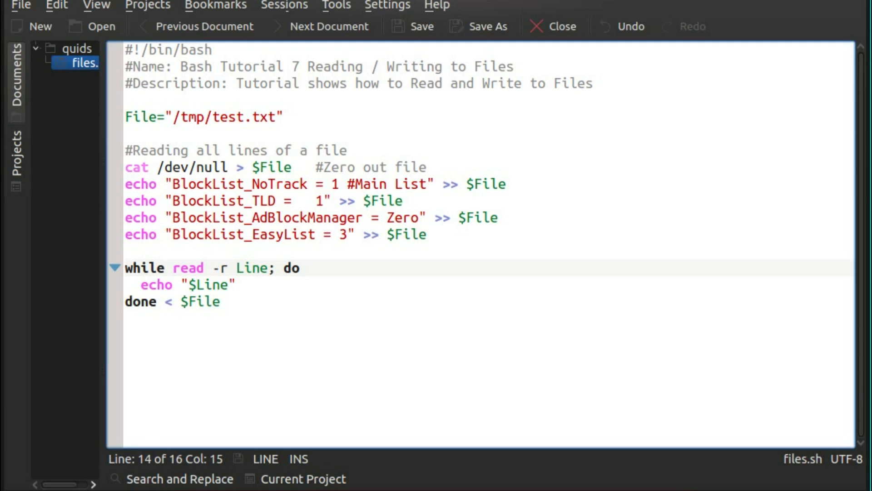
click(303, 268)
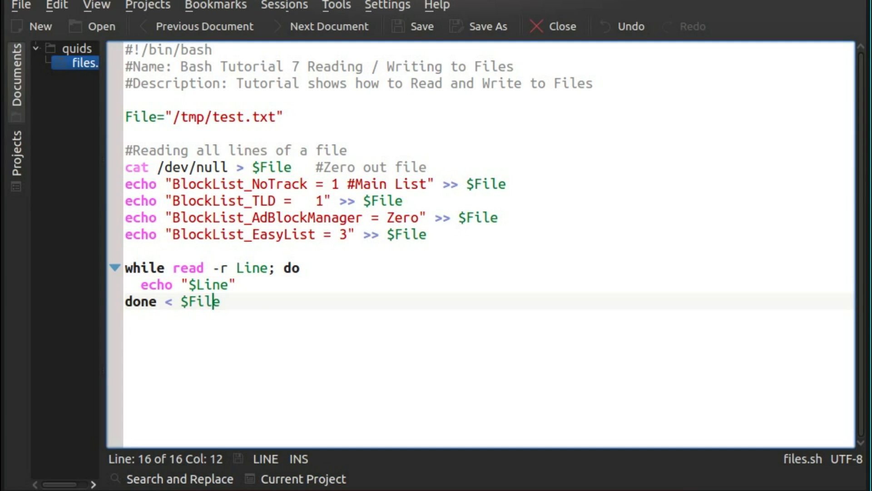
click(164, 302)
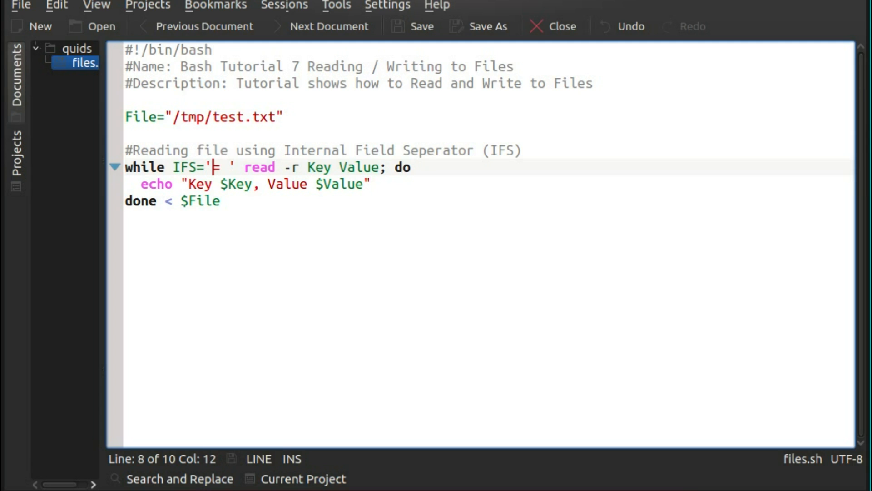
- Add the equals sign to the IFS='= ' Key/Value read loop
text(=)
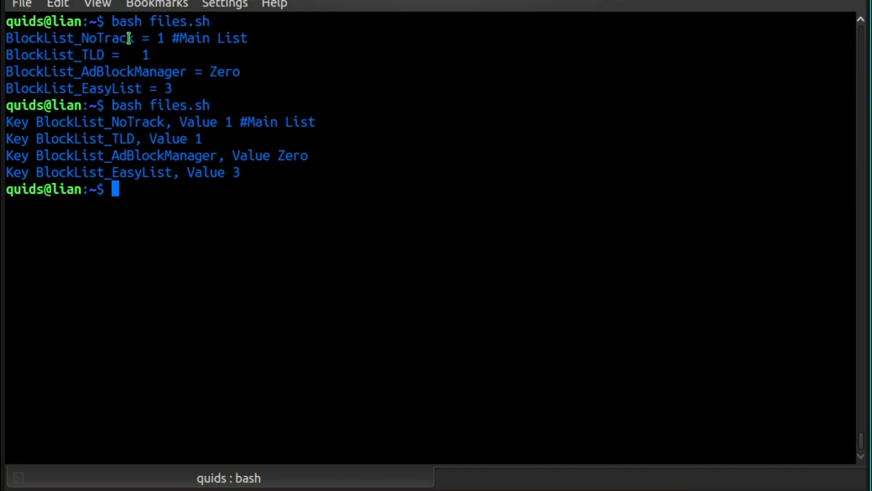
mouse_move(240, 189)
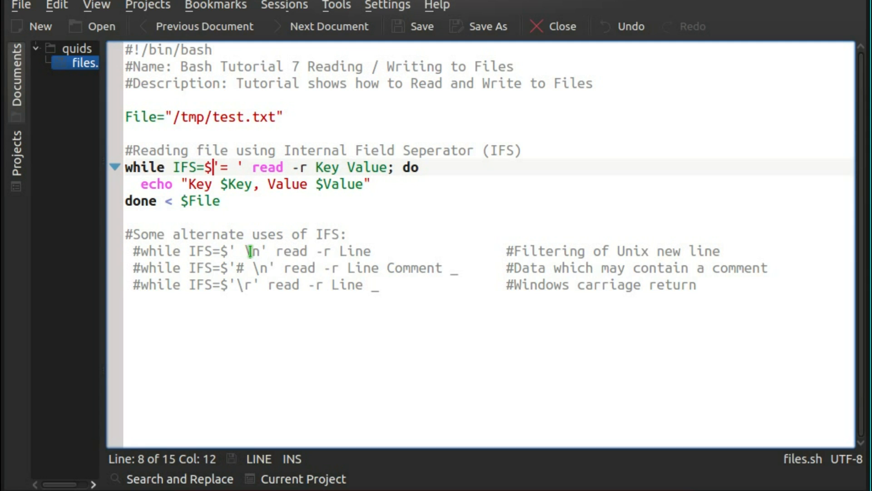
mouse_move(546, 250)
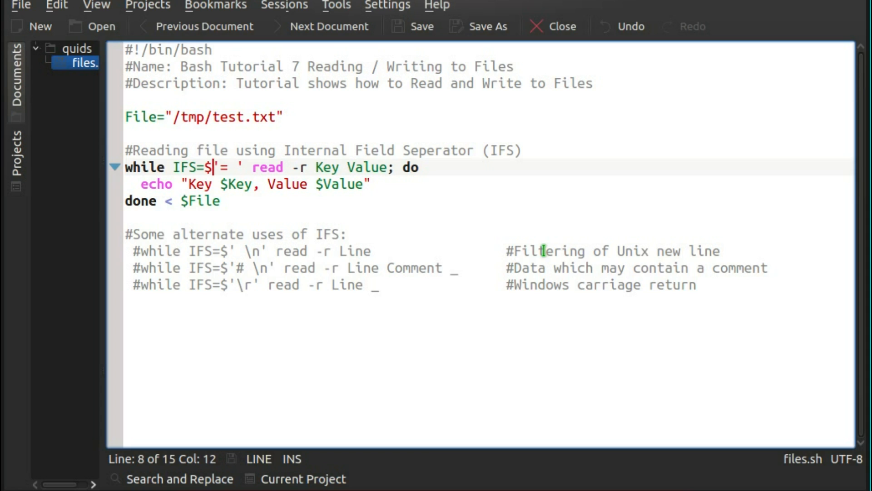
mouse_move(288, 273)
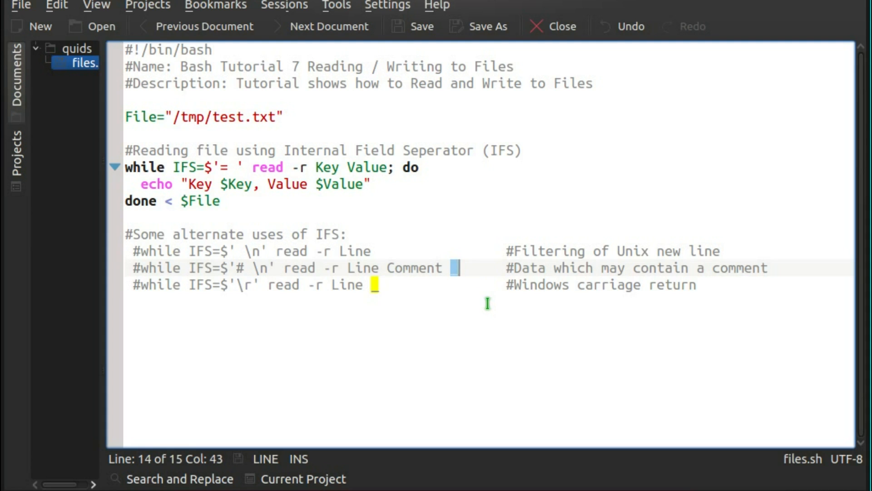
mouse_move(486, 298)
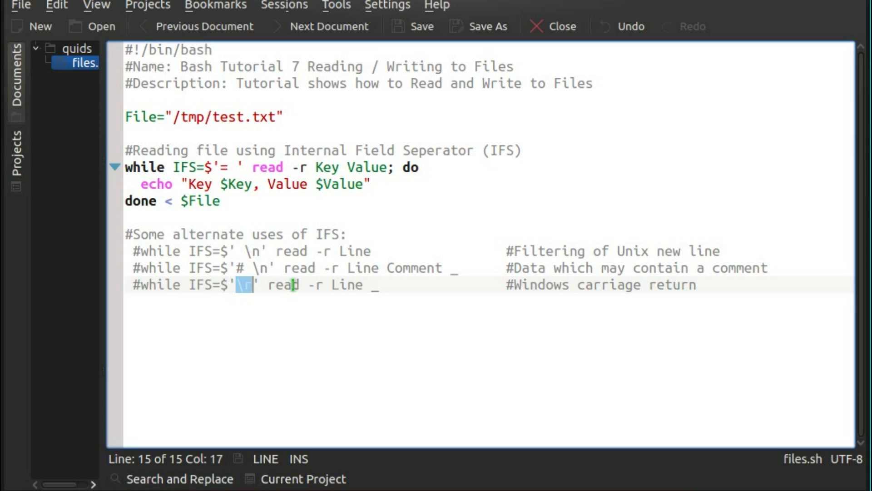
mouse_move(732, 289)
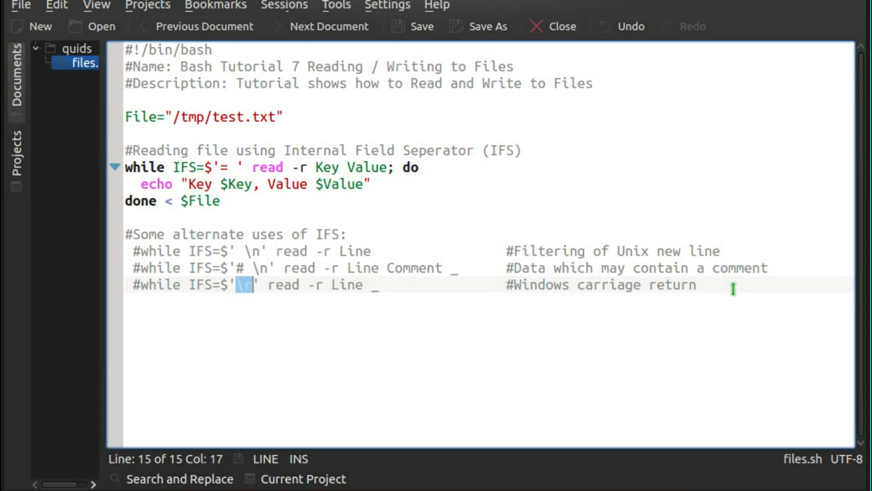
mouse_move(402, 220)
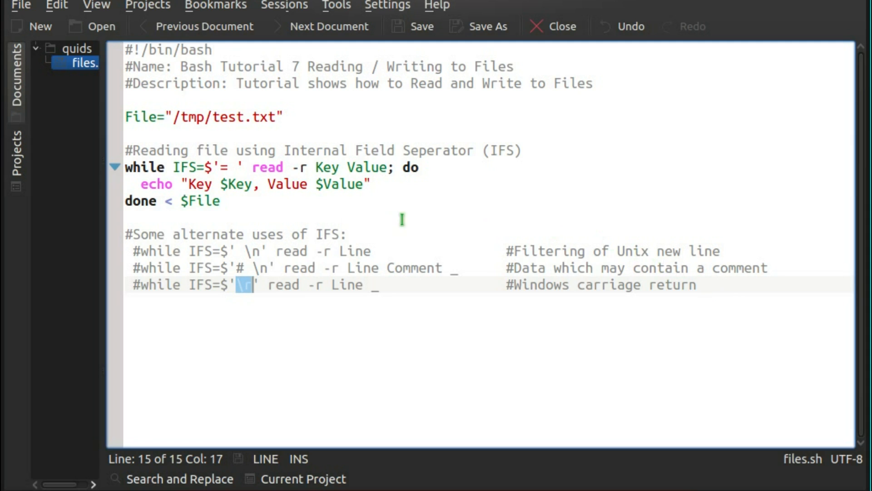
mouse_move(254, 295)
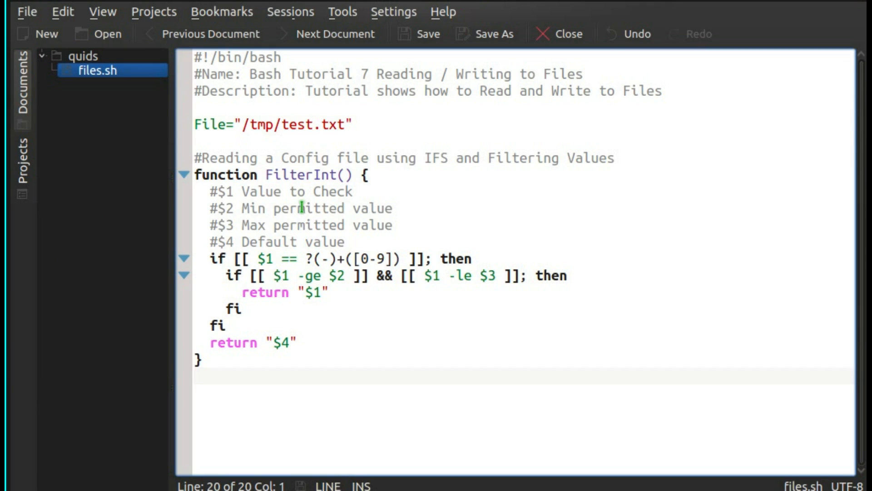
mouse_move(282, 208)
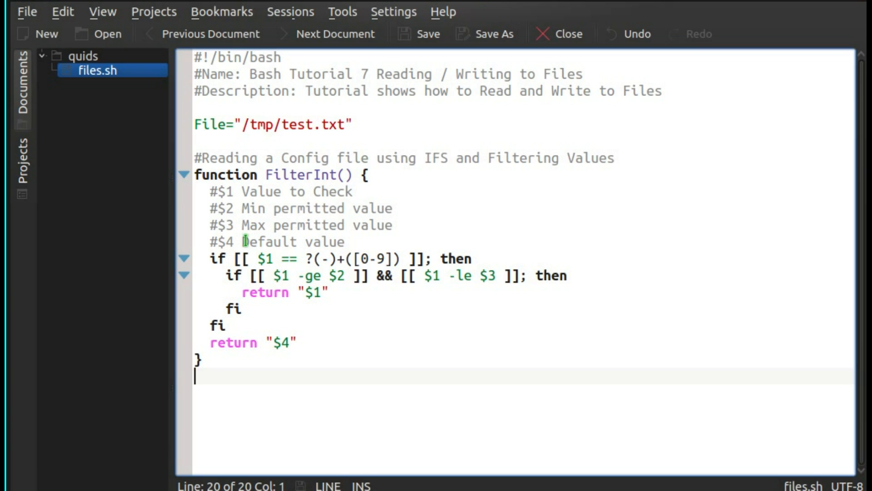
- Place the cursor in the FilterInt function's integer and min/max check
click(270, 259)
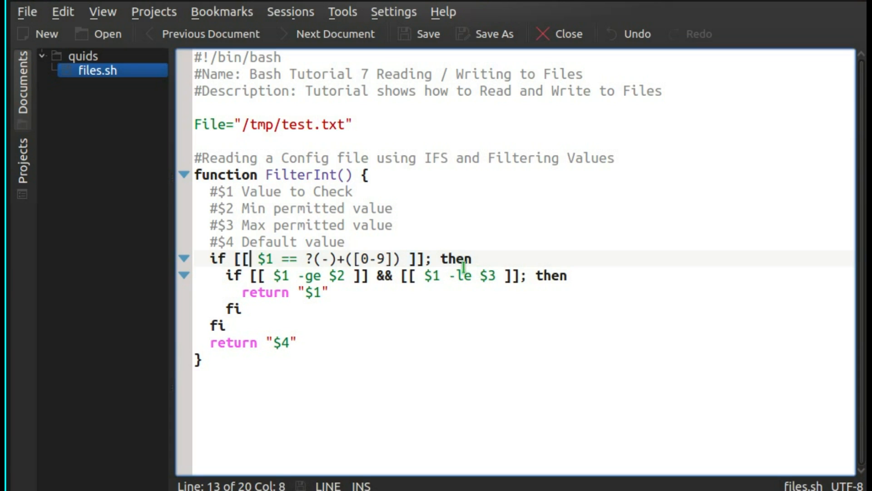
mouse_move(364, 296)
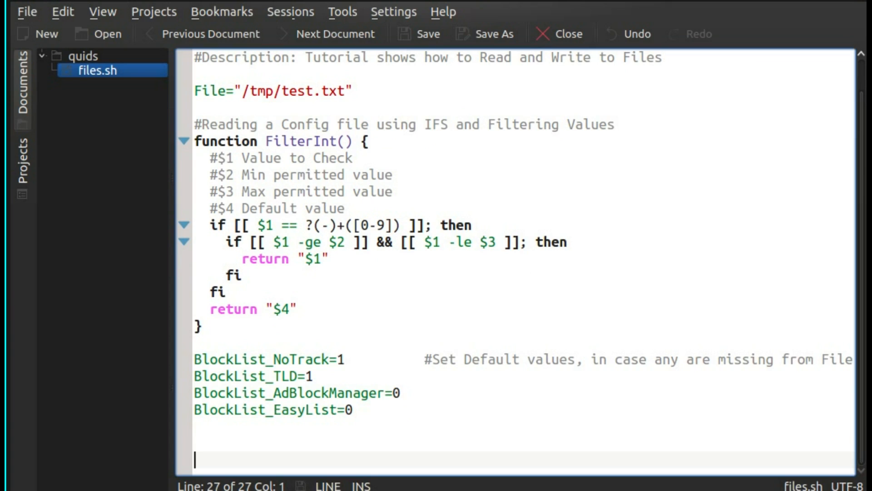
- Start a while IFS='= ' read -r Key Value loop with a case "$Key" in branch
text(while IFS='= ' read -r Key Value; do)
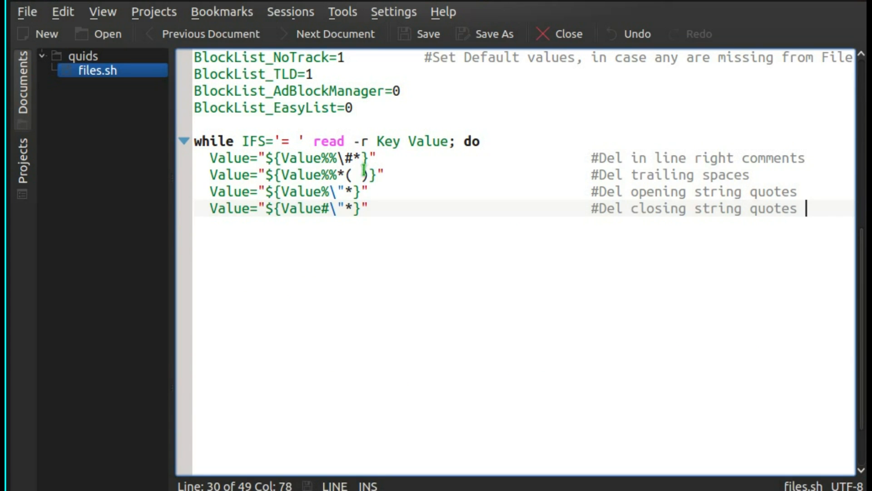
mouse_move(343, 197)
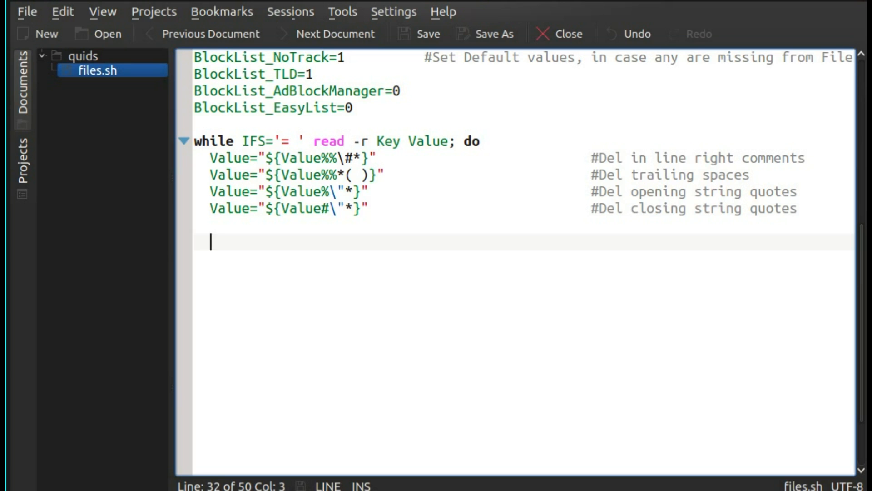
text(case "$Key" in)
text(FilterInt "$Value" 0 1 1)
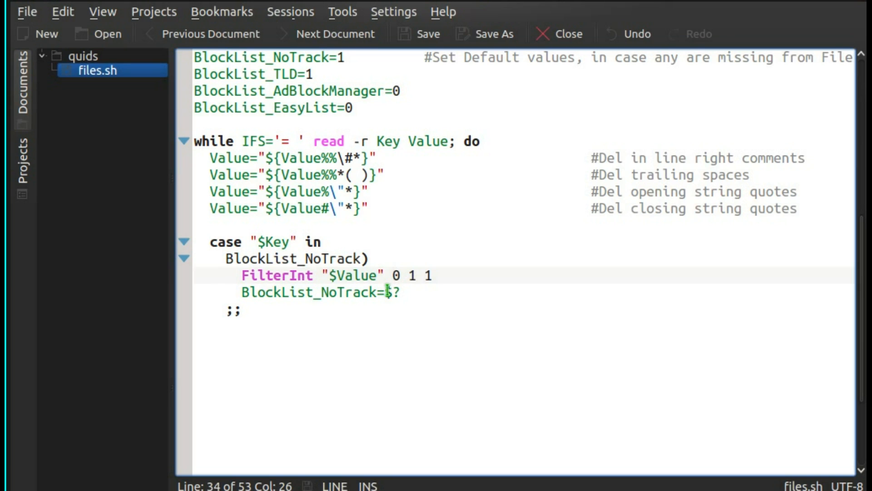
mouse_move(373, 293)
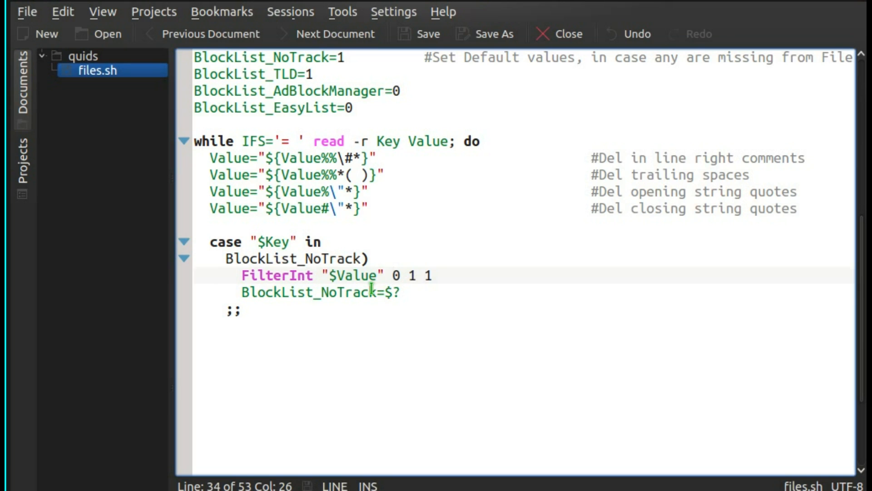
- Replace the selected assignment name with BlockList_NoTrack in the case block
double_click(304, 293)
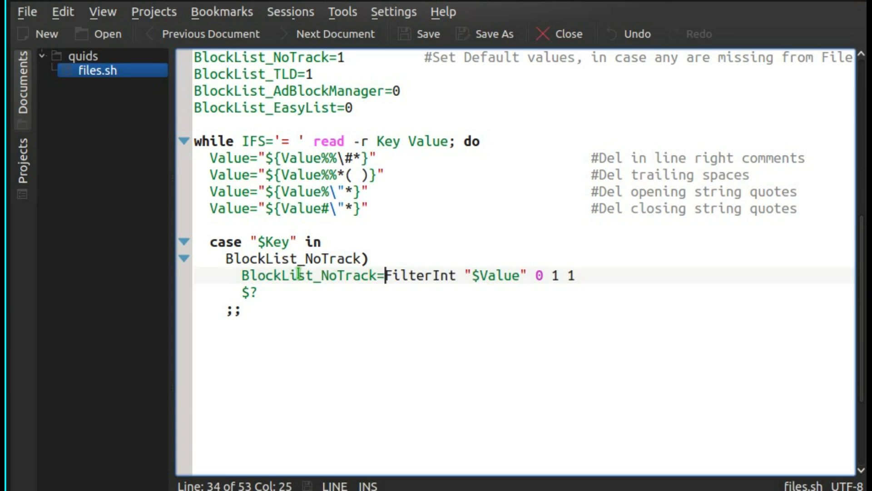
mouse_move(420, 330)
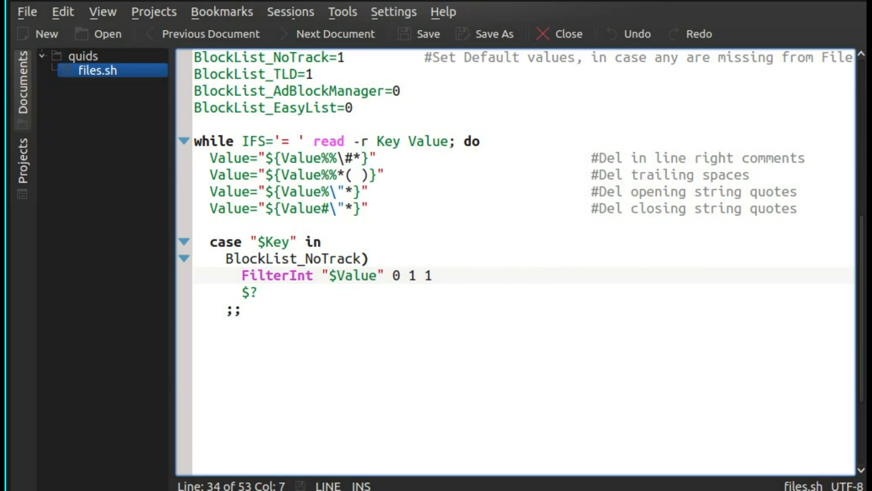
text(BlockList_NoTrack=)
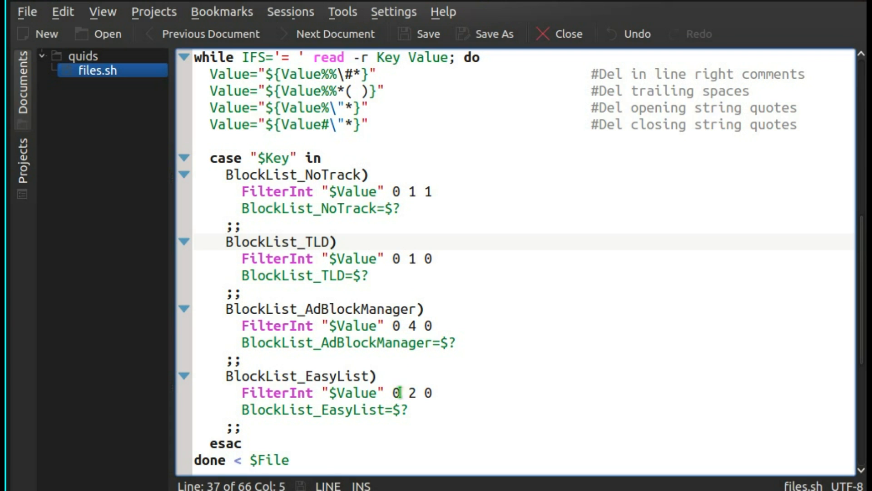
scroll(down, 3)
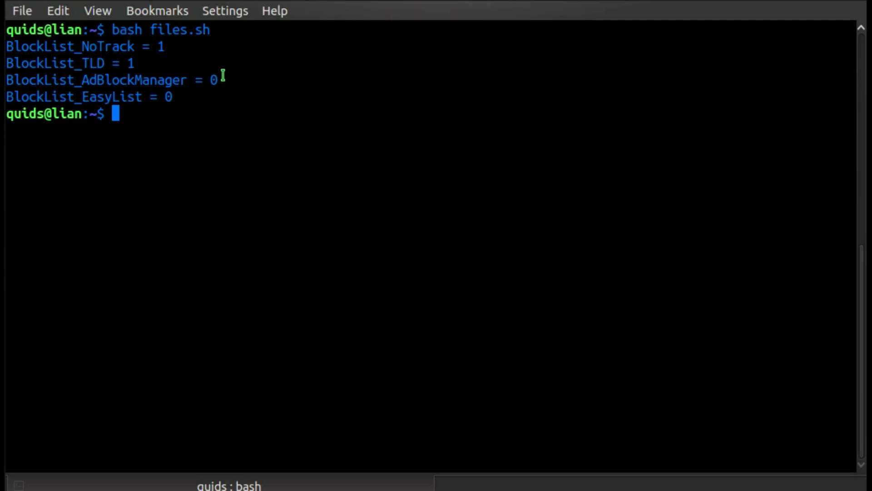
mouse_move(189, 93)
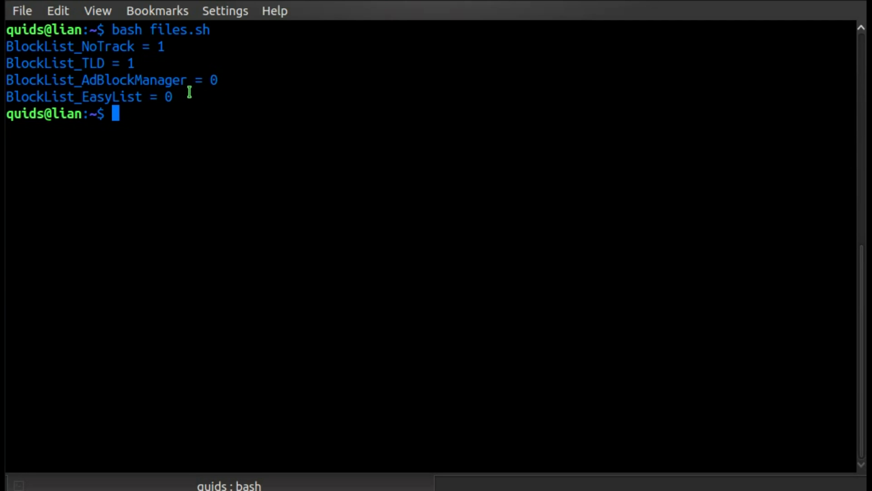
mouse_move(175, 93)
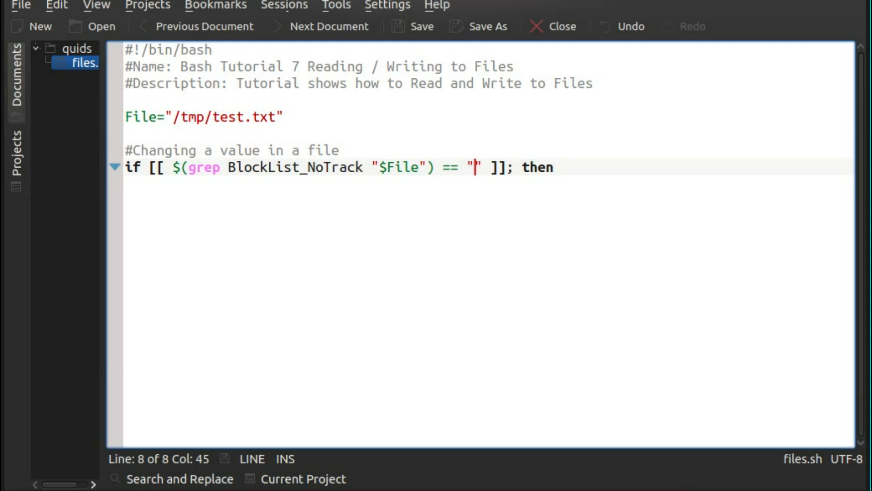
- Append 'BlockList_NoTrack = 0' to $File with tee -a, then begin an else branch
text(echo "BlockList_NoTrack = 0" | sudo tee -a $File)
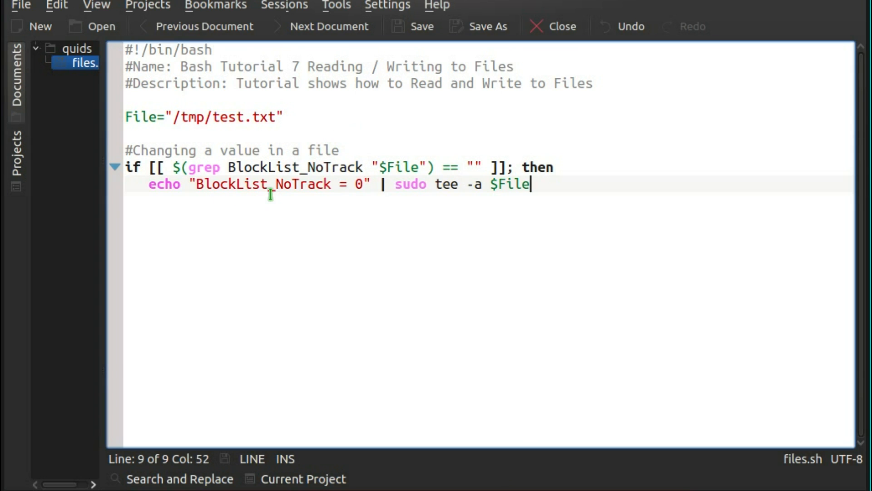
mouse_move(399, 180)
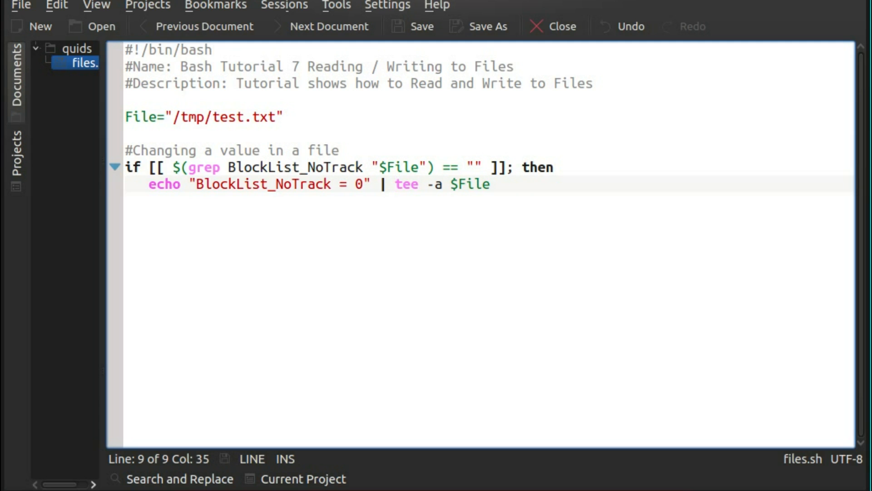
text(else)
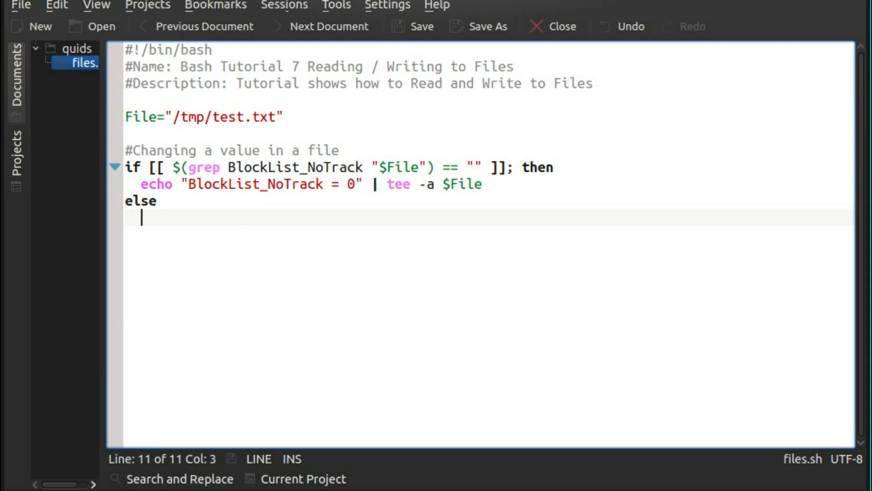
- In the else branch, reset BlockList_NoTrack to 0 with sed -i, then close with fi
text(sed -i "s/^\(BlockList_NoTrack *= *\).*/\10/" $File)
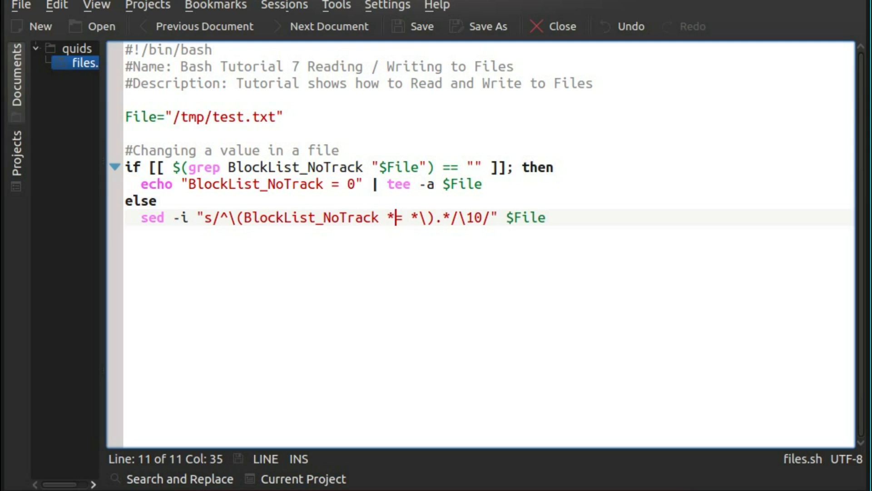
text(=)
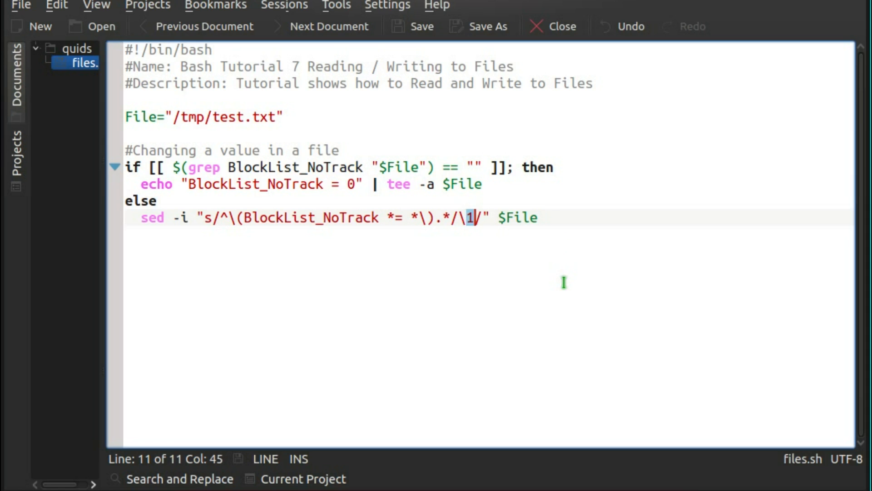
mouse_move(562, 283)
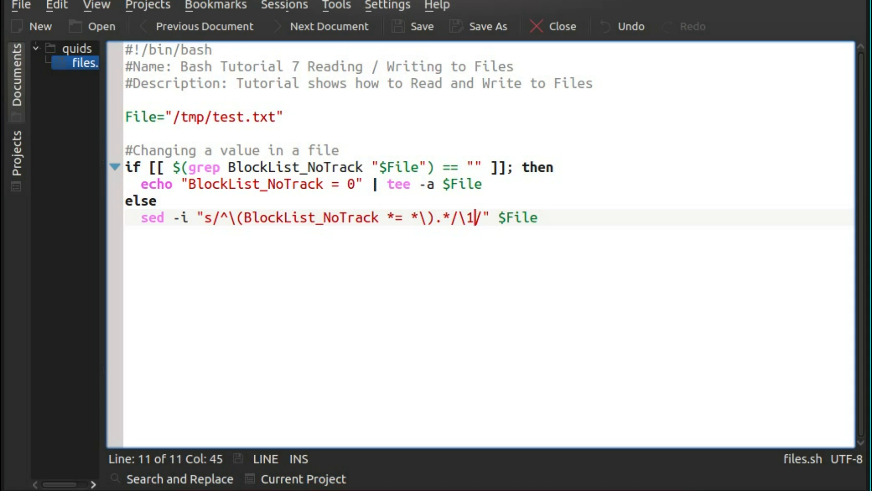
text(0)
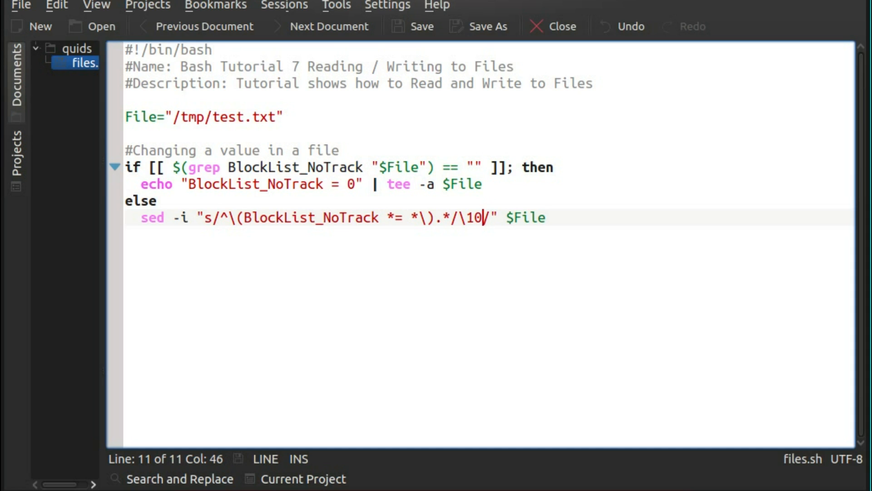
mouse_move(29, 393)
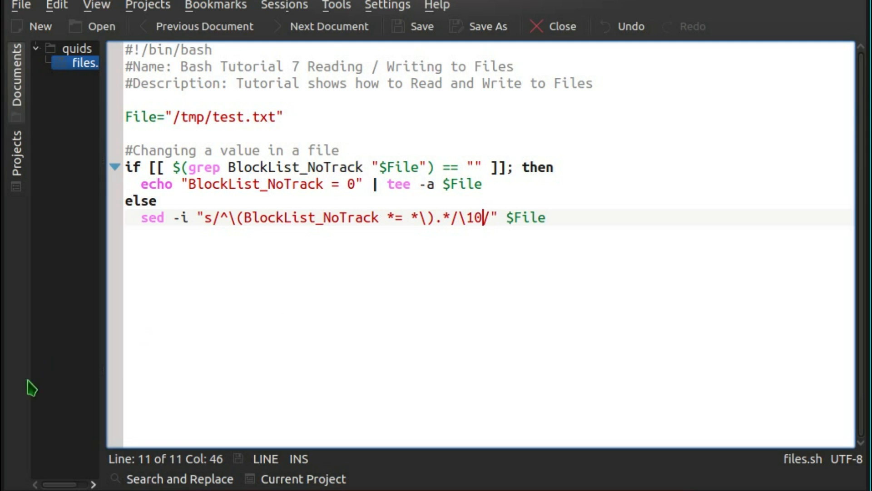
text(fi)
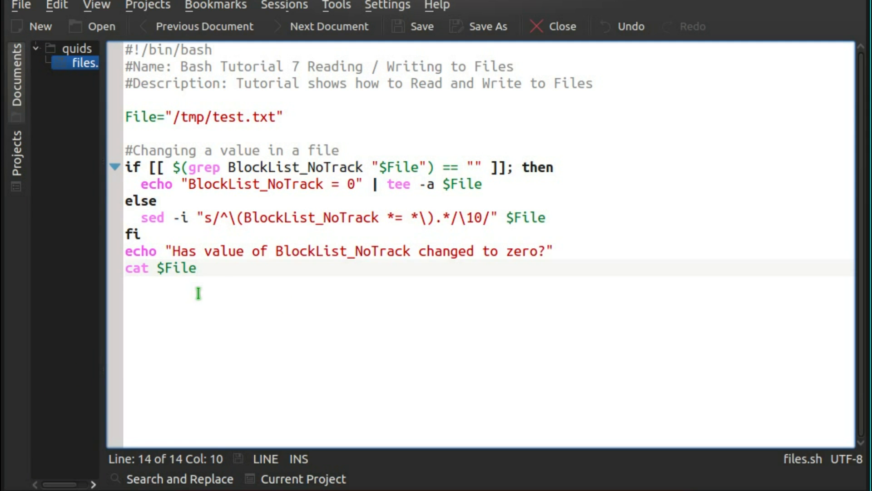